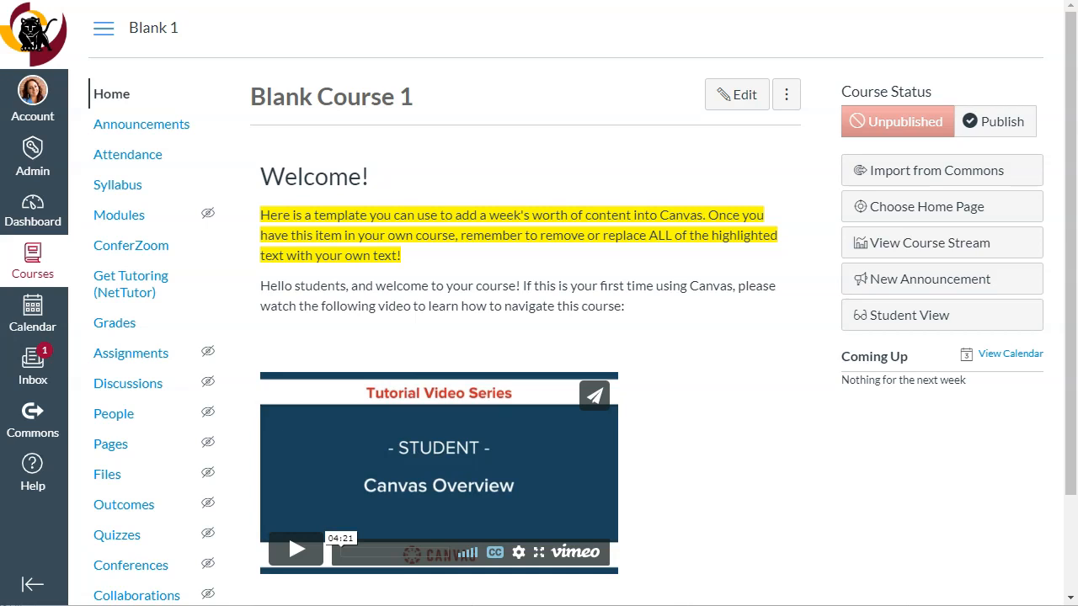
mouse_move(118, 214)
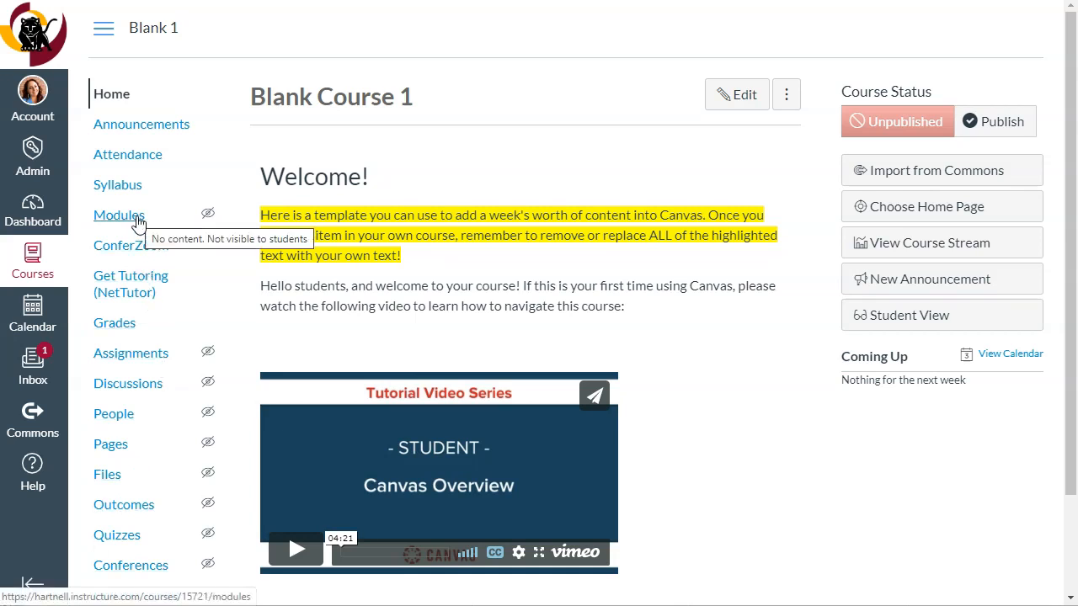
Open the Modules page from Blank Course 1's navigation menu.
left_click(119, 215)
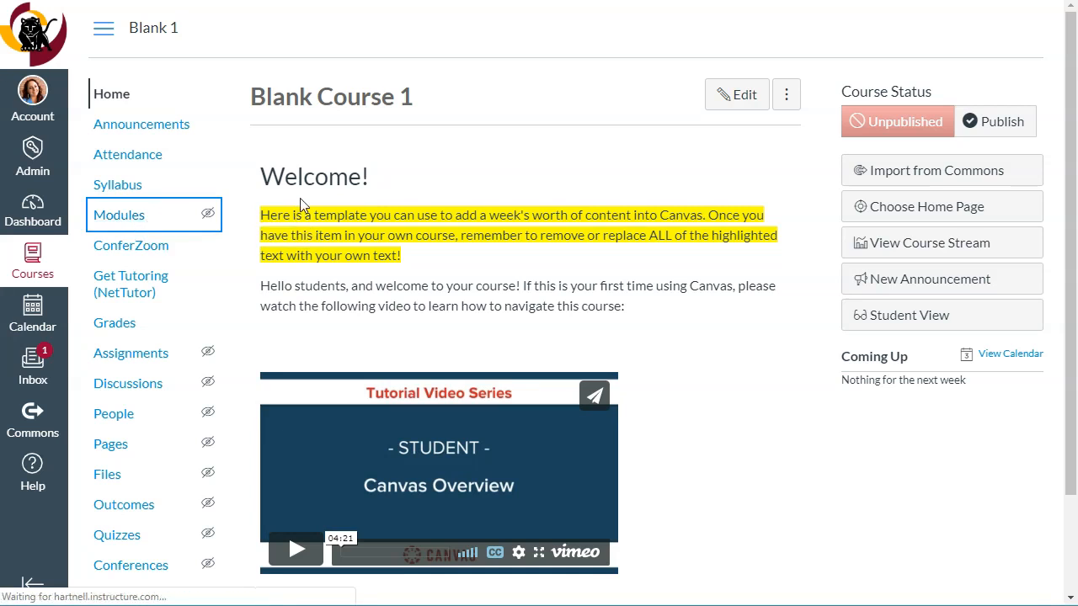
left_click(119, 215)
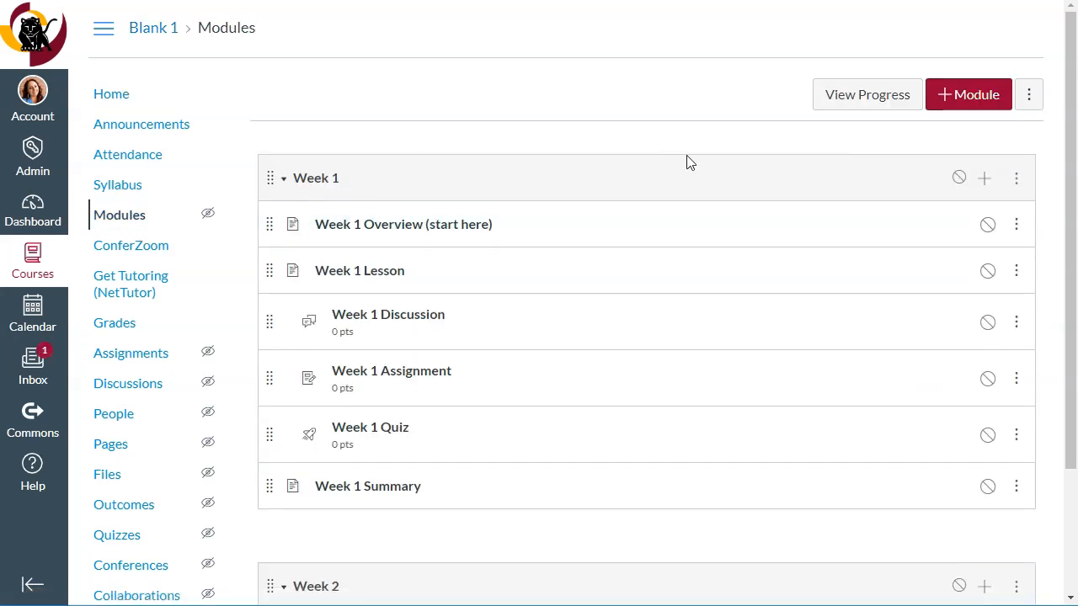
mouse_move(760, 171)
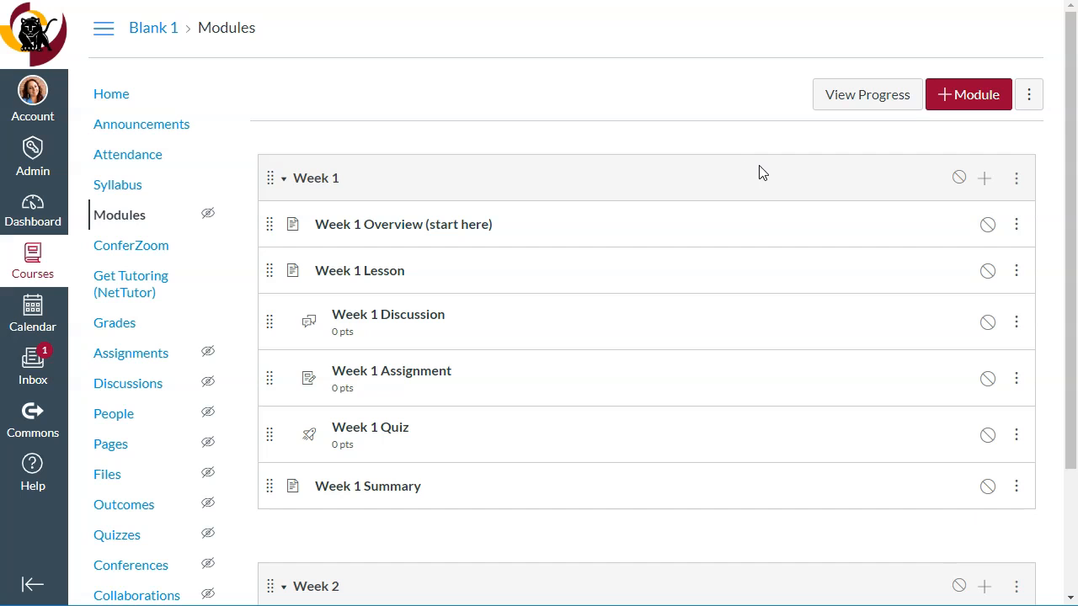
mouse_move(759, 172)
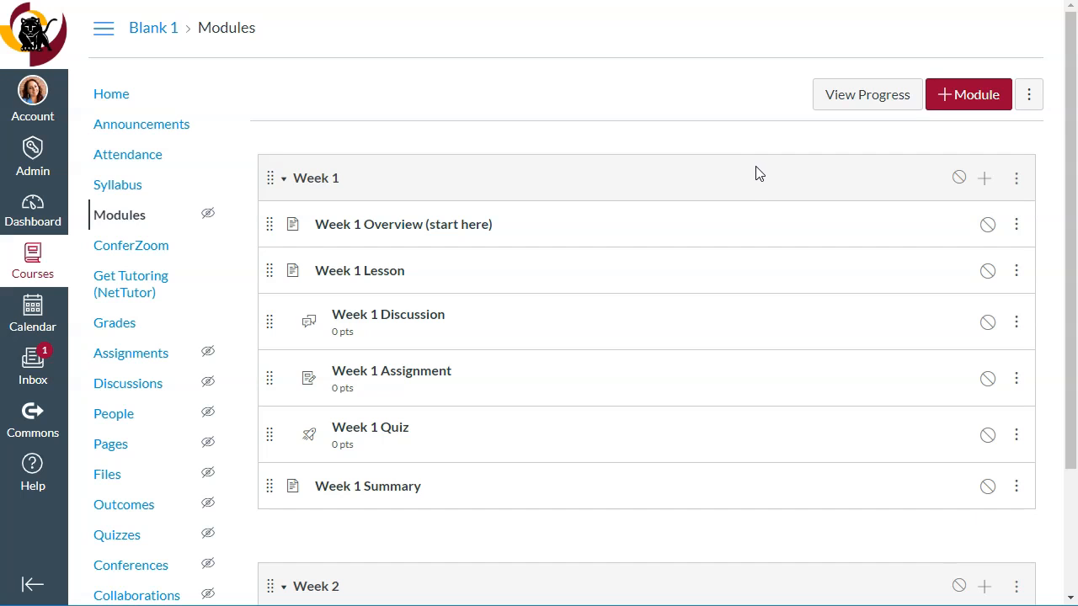
mouse_move(302, 442)
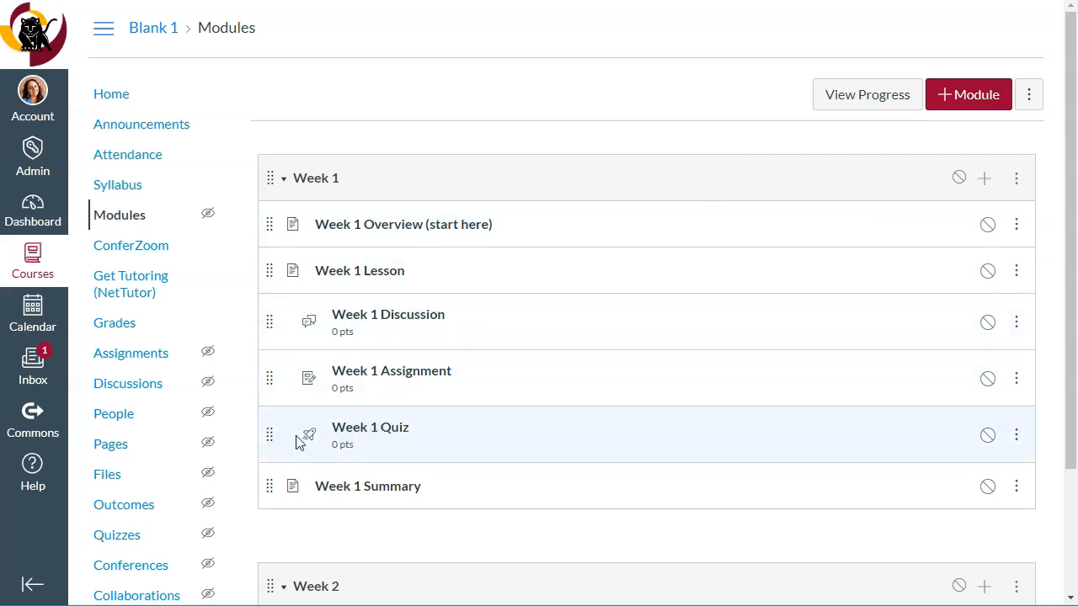
mouse_move(446, 232)
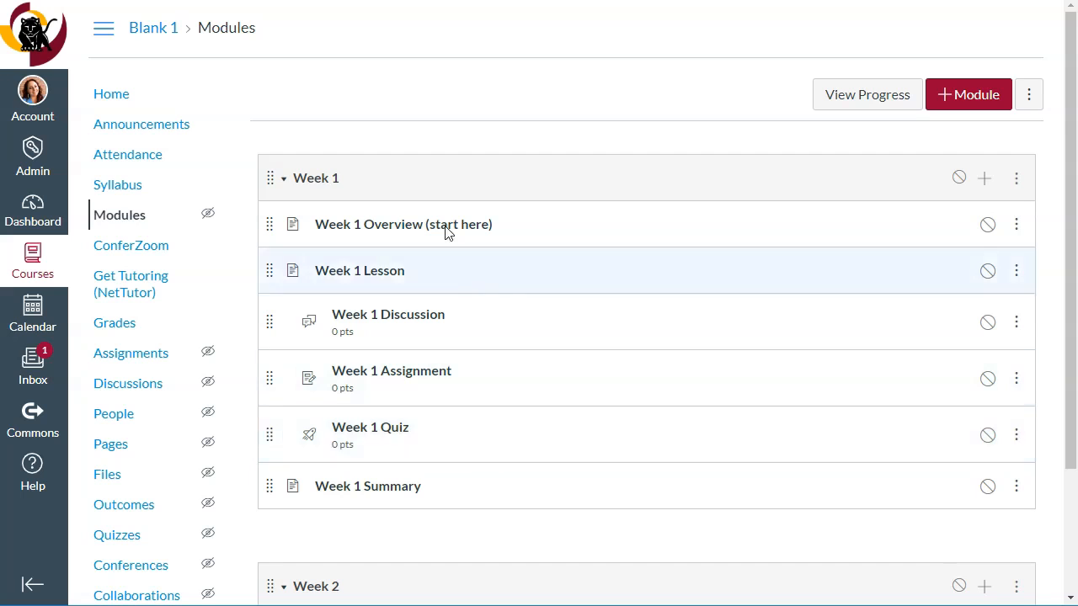
mouse_move(459, 421)
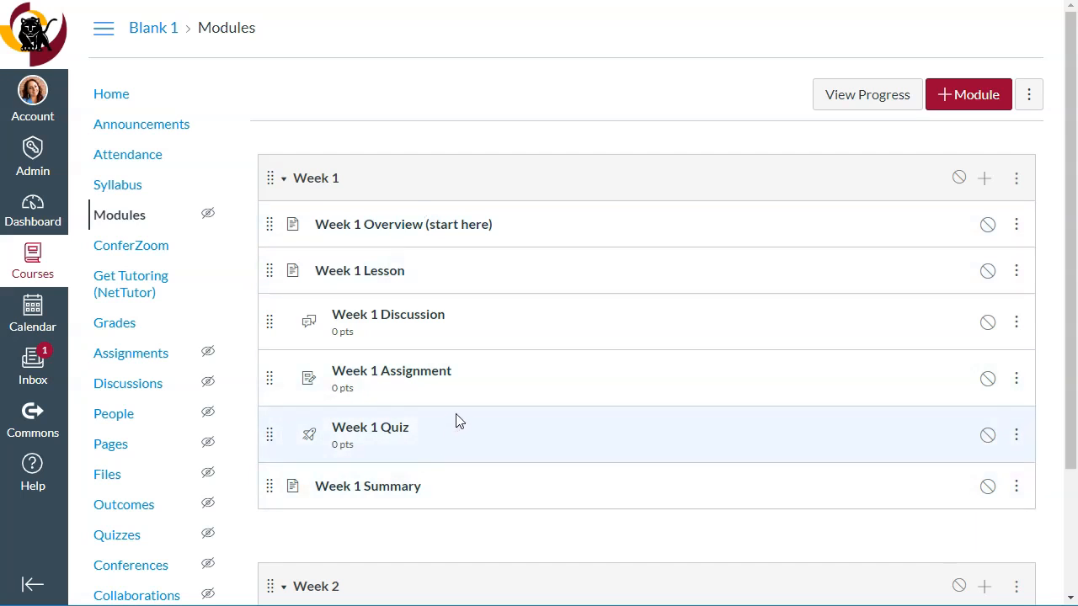
mouse_move(1007, 167)
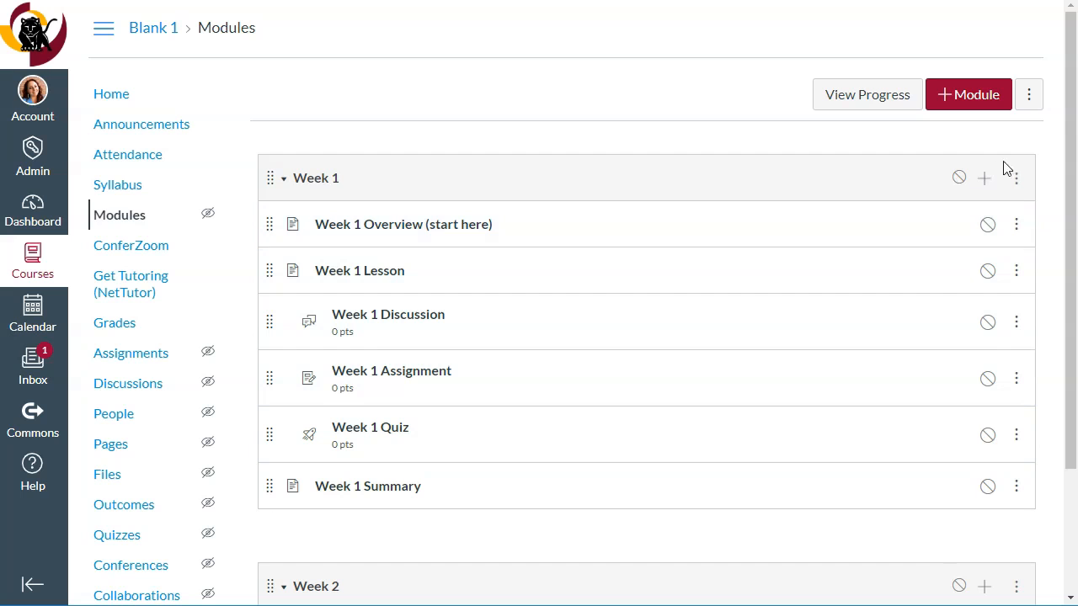
Move Week 1 Quiz into Week 2, then bring up Week 1's options menu.
scroll("down", 3)
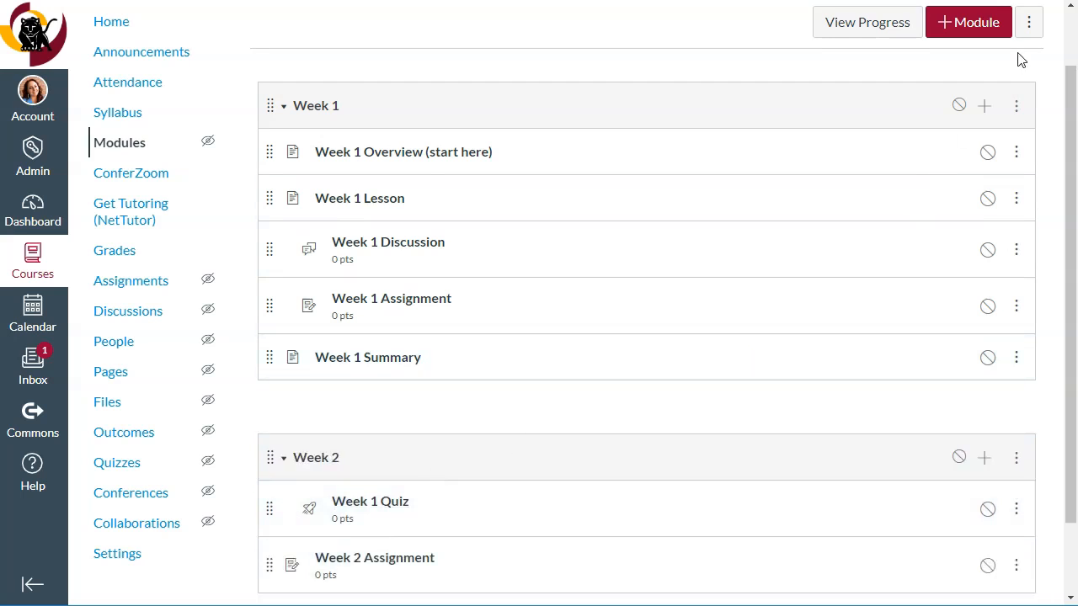
left_click(1016, 104)
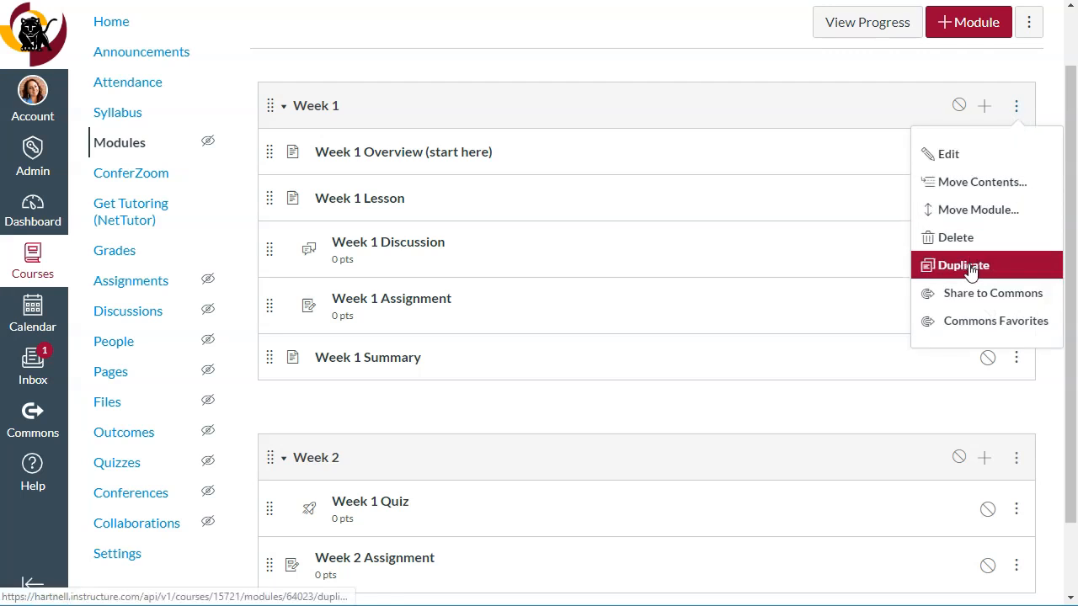
Duplicate Week 1 into a Week 1 Copy module with its five items.
left_click(963, 265)
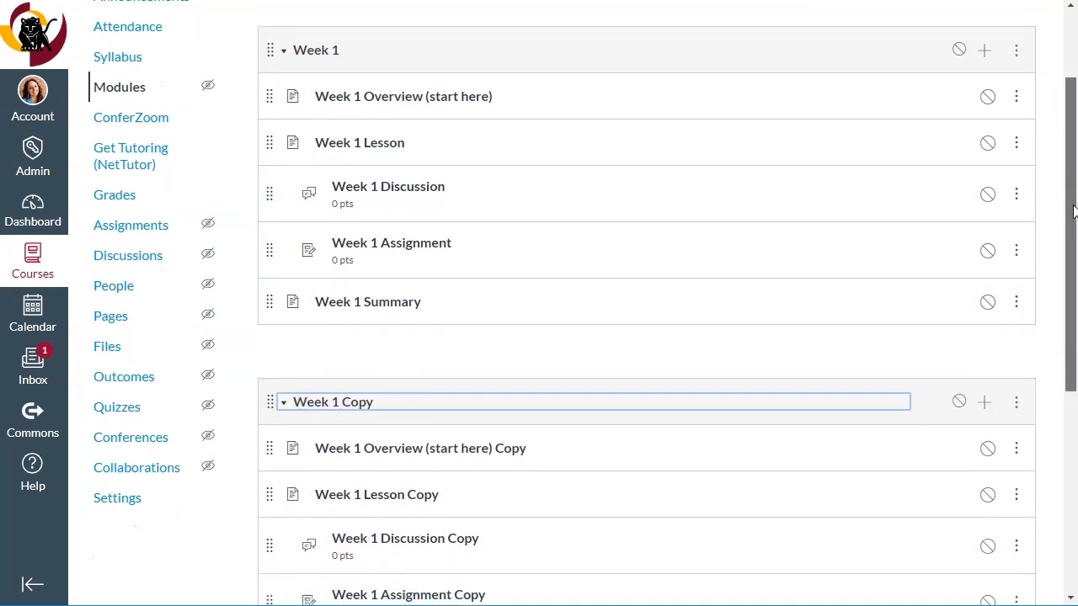
scroll("down", 3)
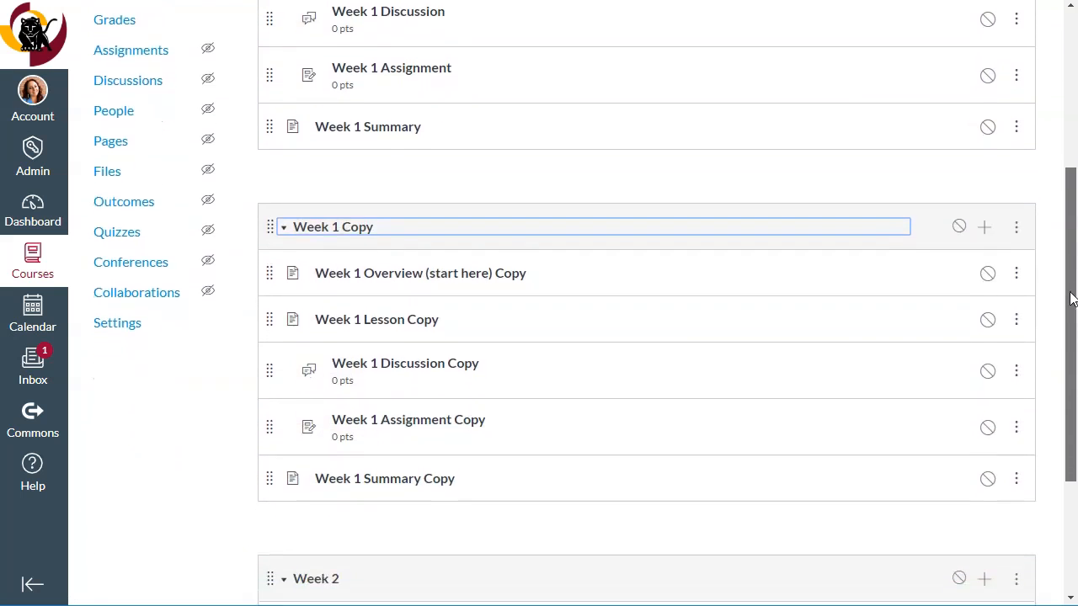
scroll("down", 3)
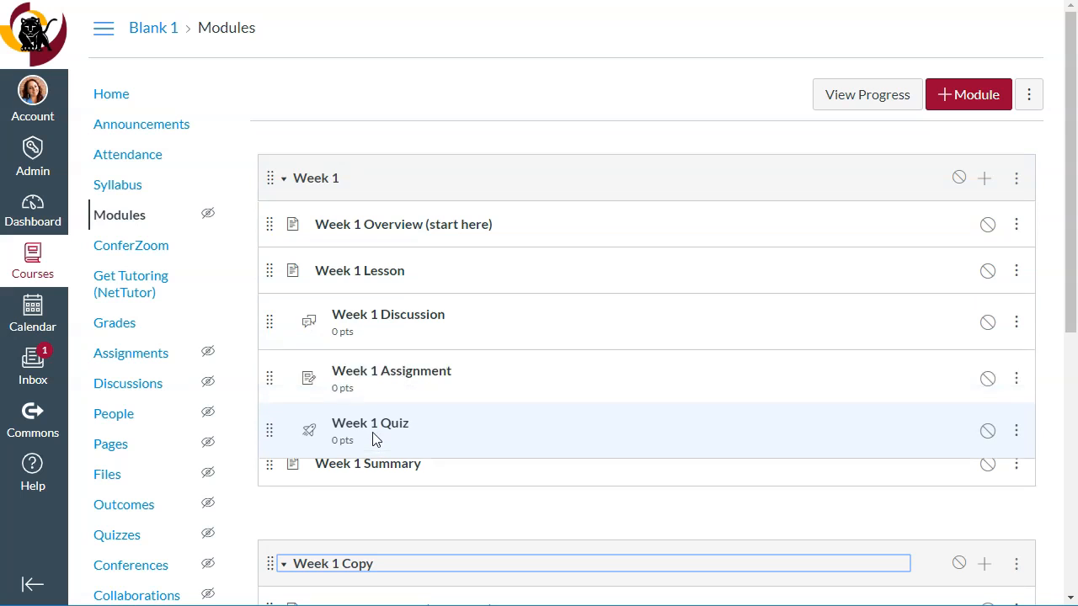
Put Week 1 Quiz back between Week 1 Assignment and Week 1 Summary.
left_click(1017, 177)
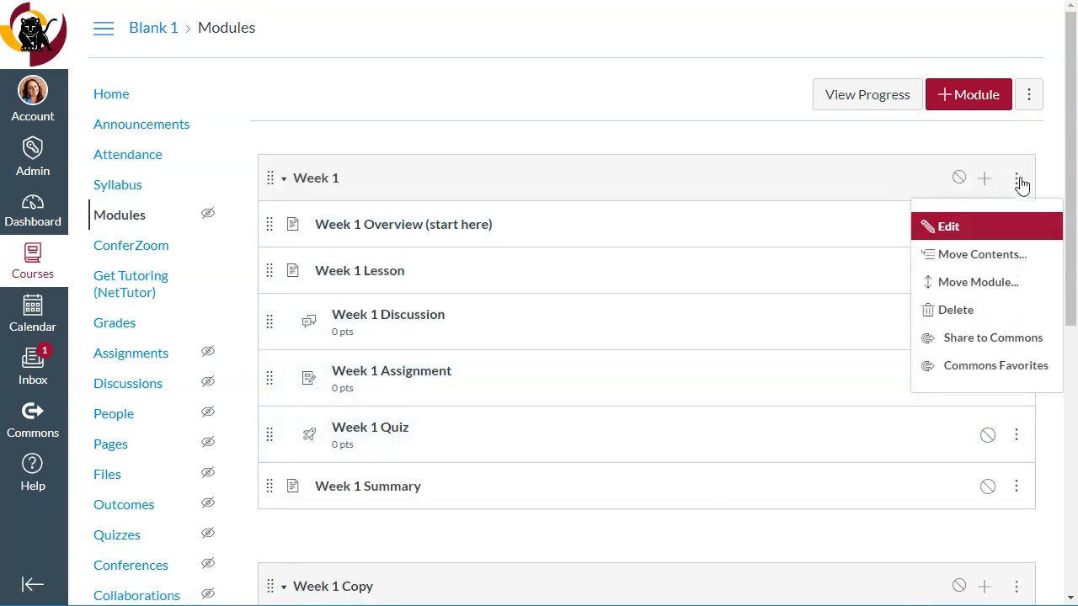
mouse_move(964, 310)
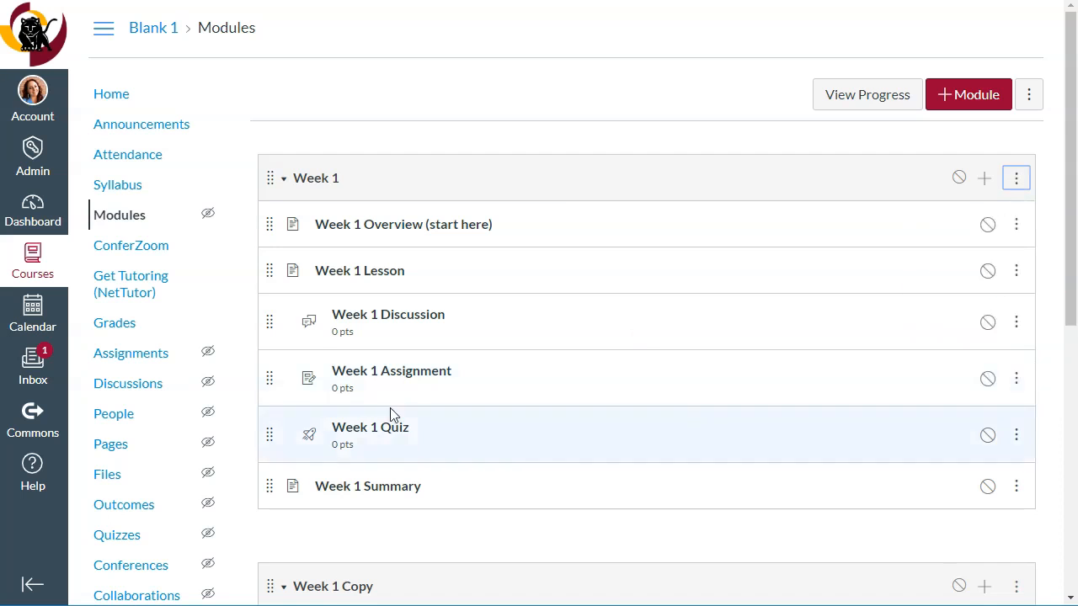
scroll("down", 3)
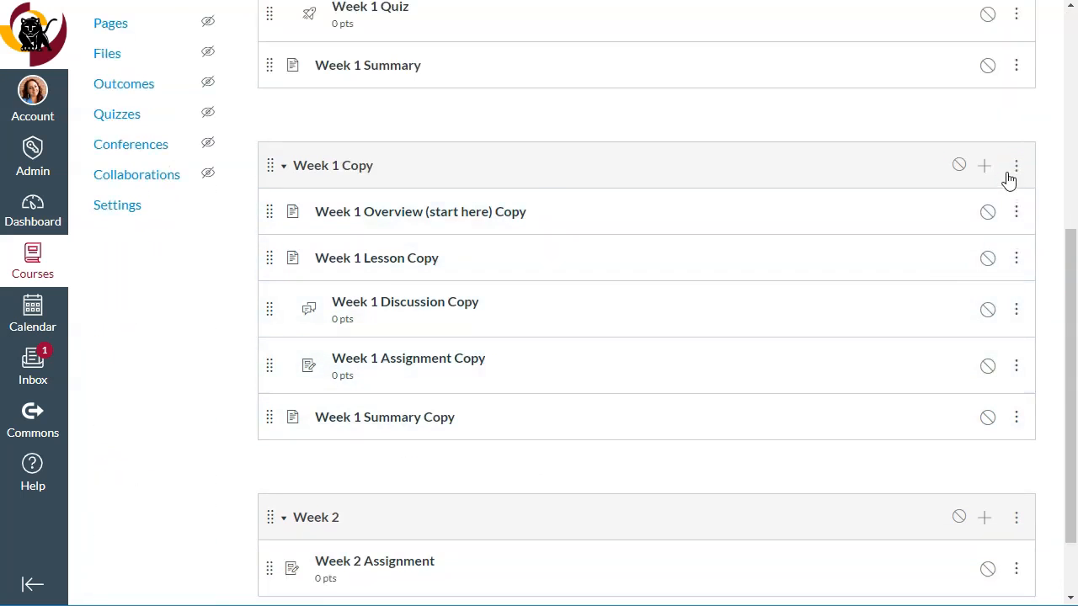
left_click(1017, 165)
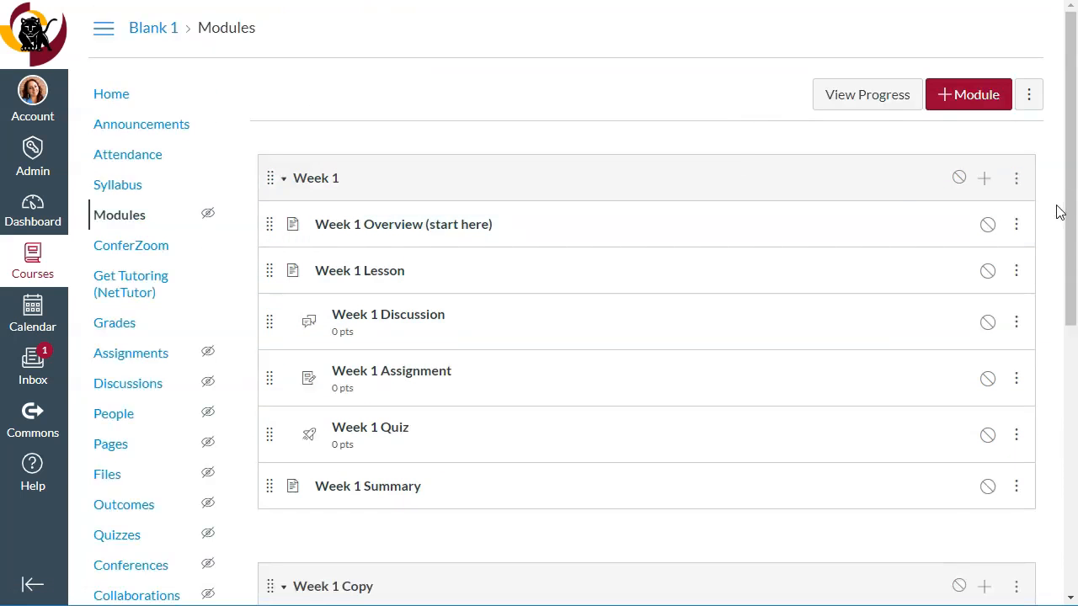
left_click(1016, 224)
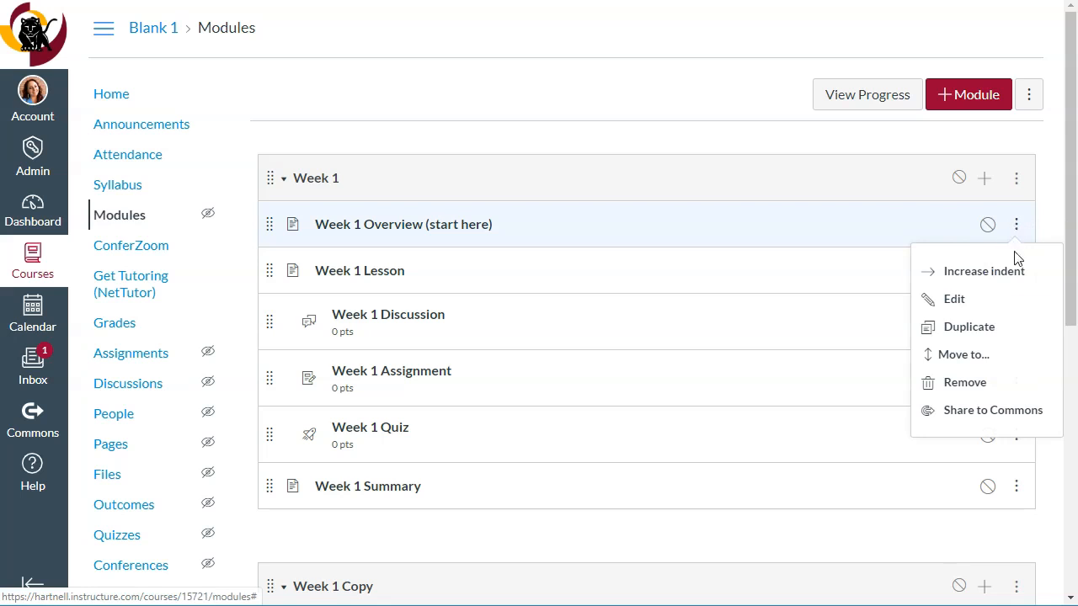
mouse_move(969, 326)
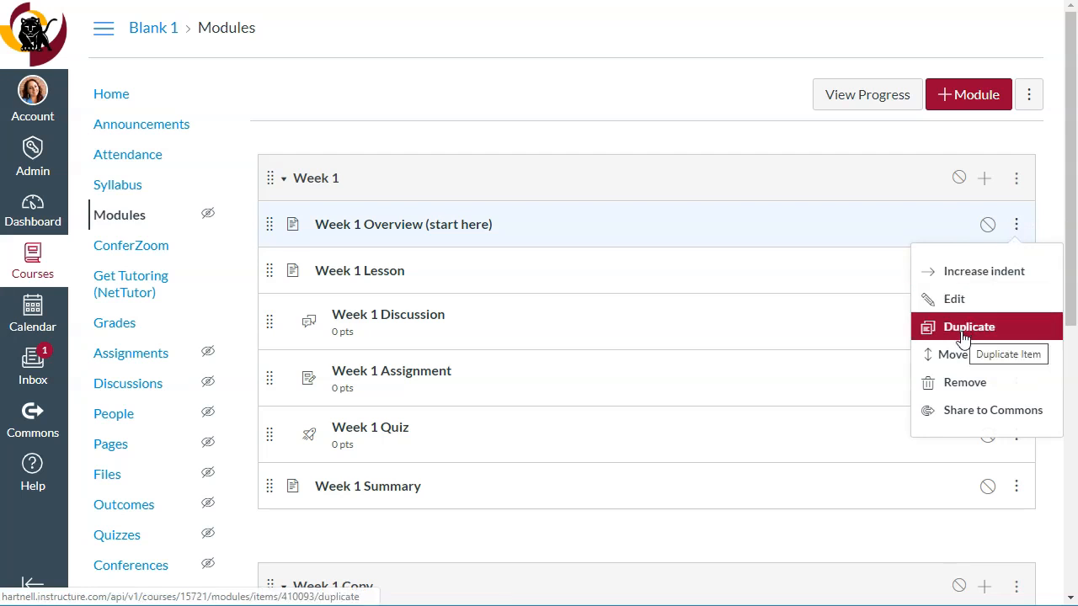
left_click(968, 326)
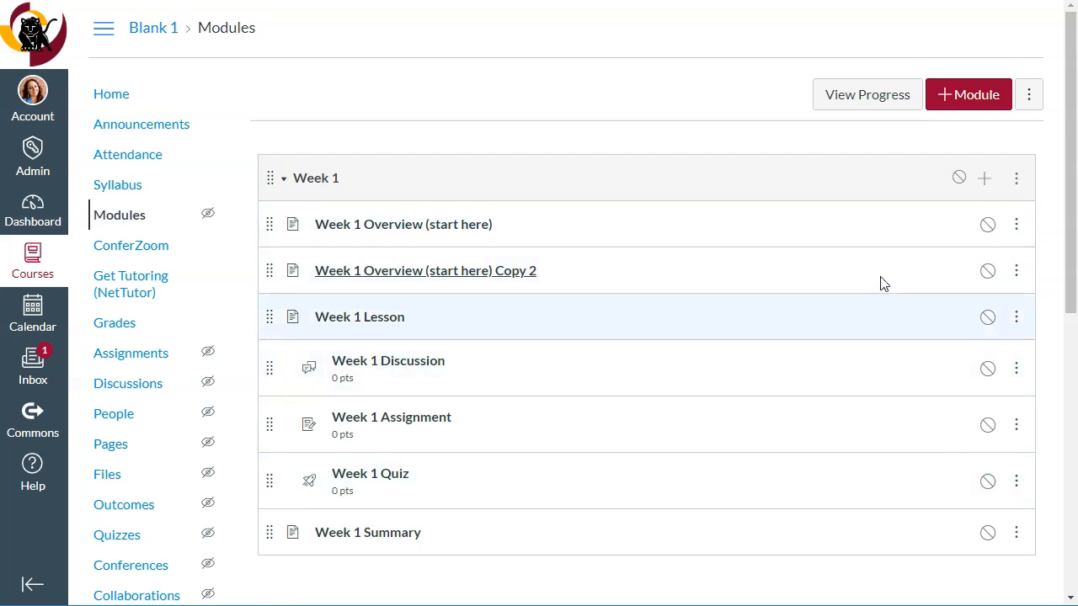
left_click(1016, 270)
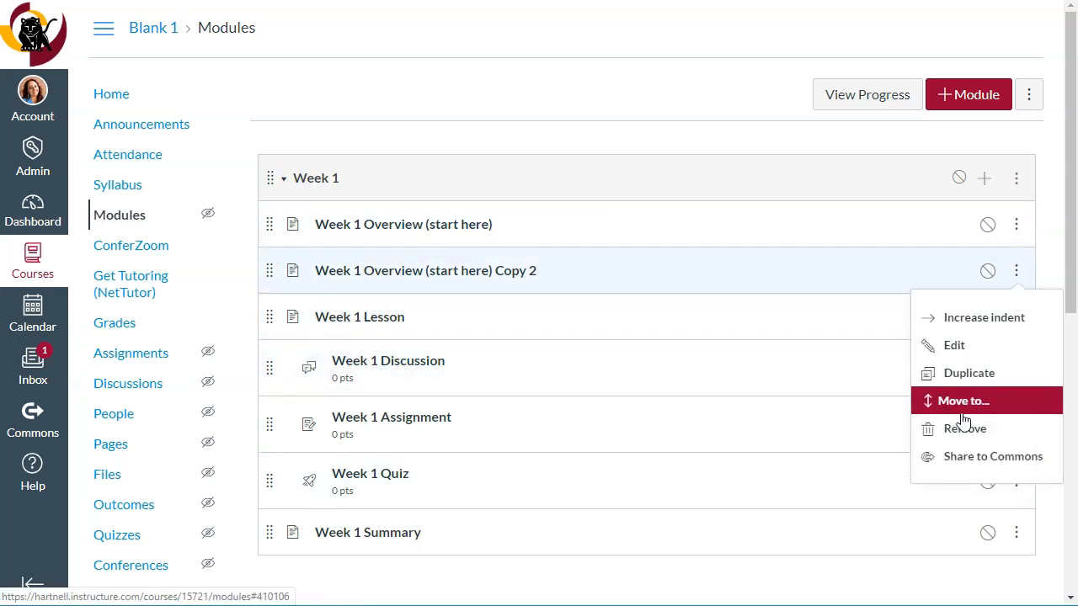
left_click(965, 429)
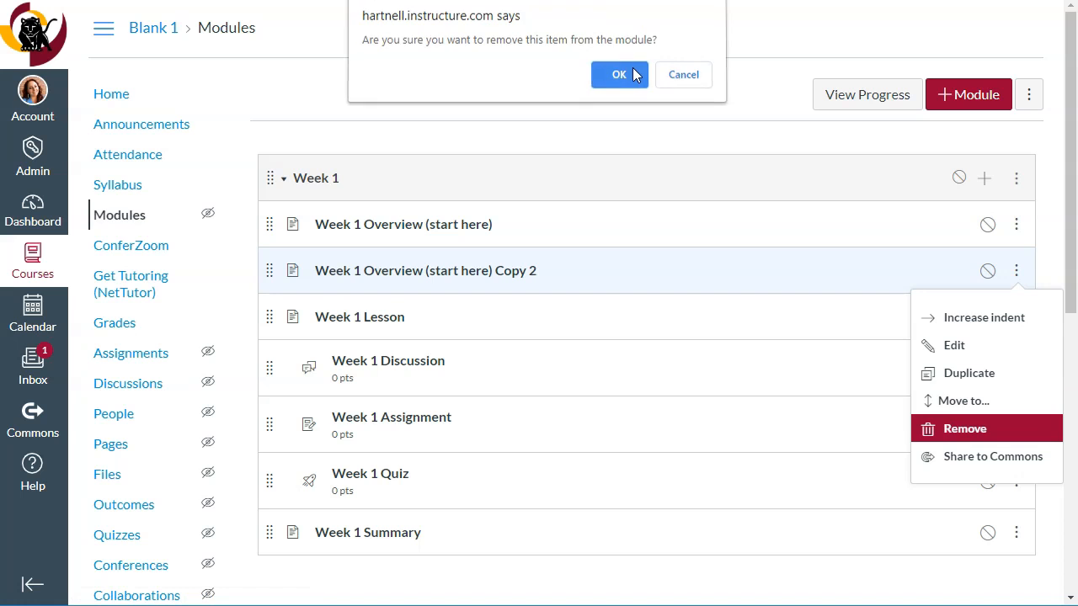
left_click(619, 74)
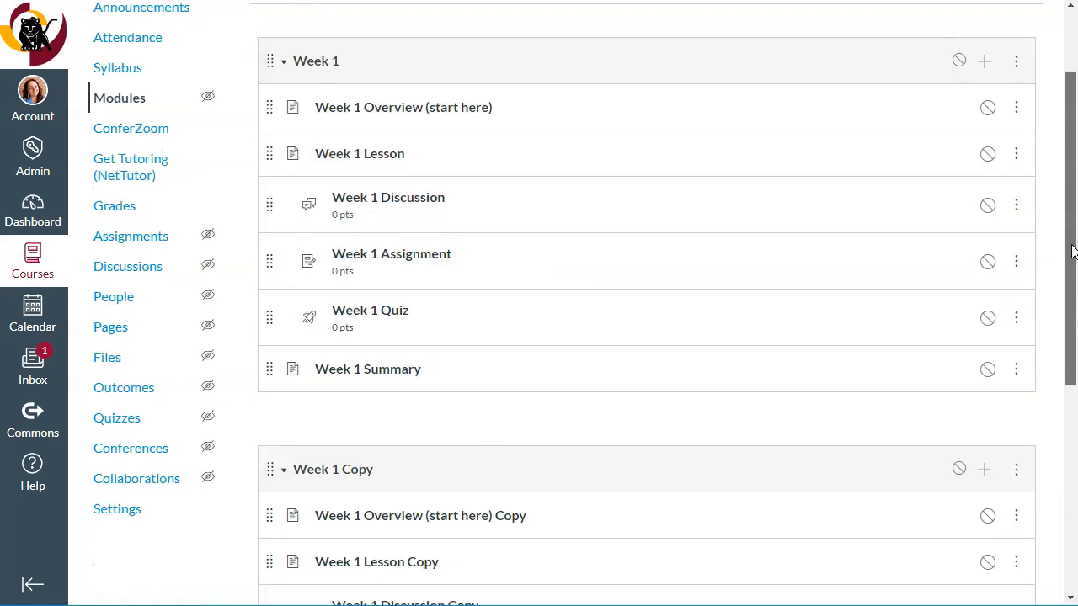
mouse_move(764, 333)
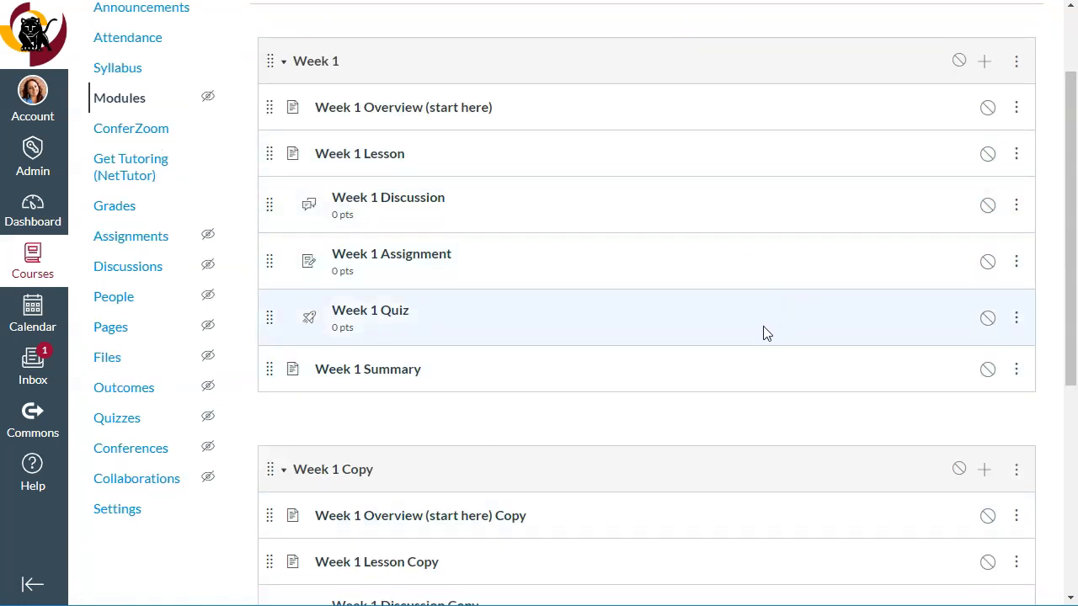
scroll("down", 3)
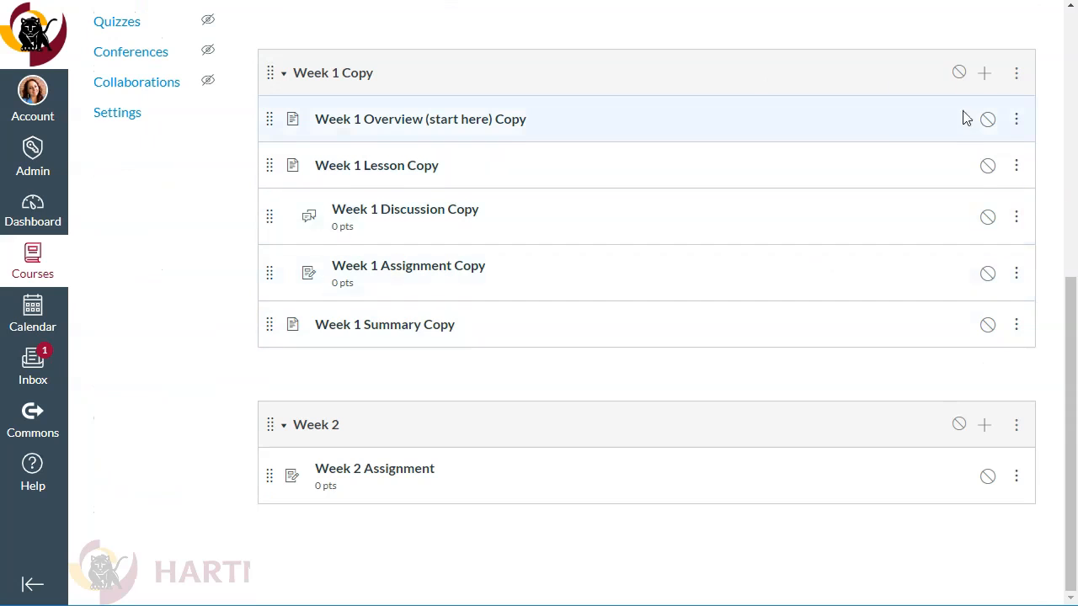